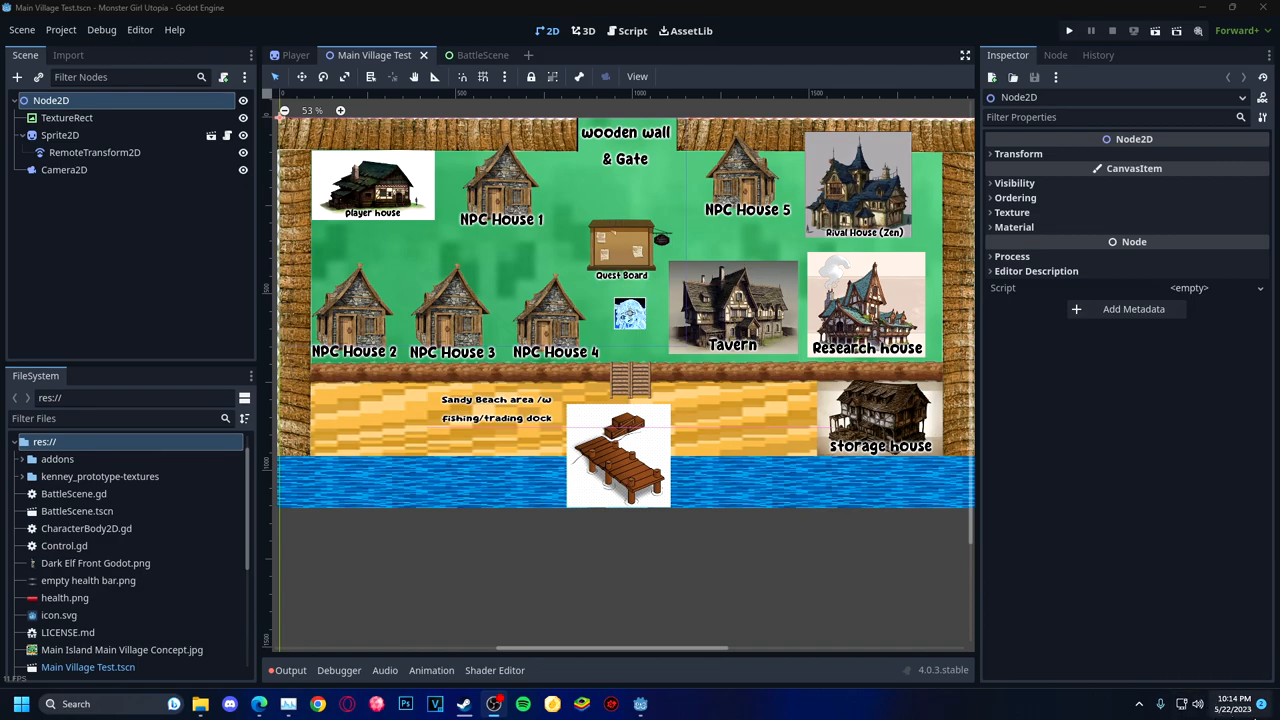
mouse_move(660, 284)
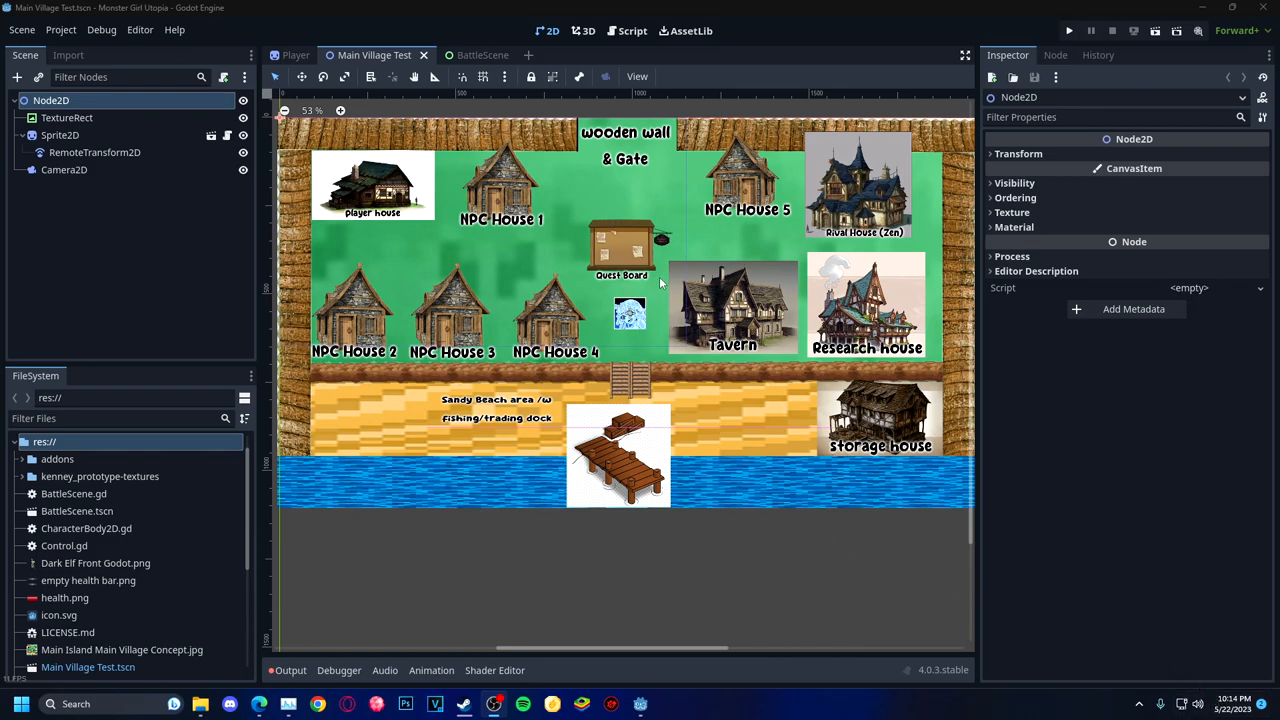
mouse_move(392, 8)
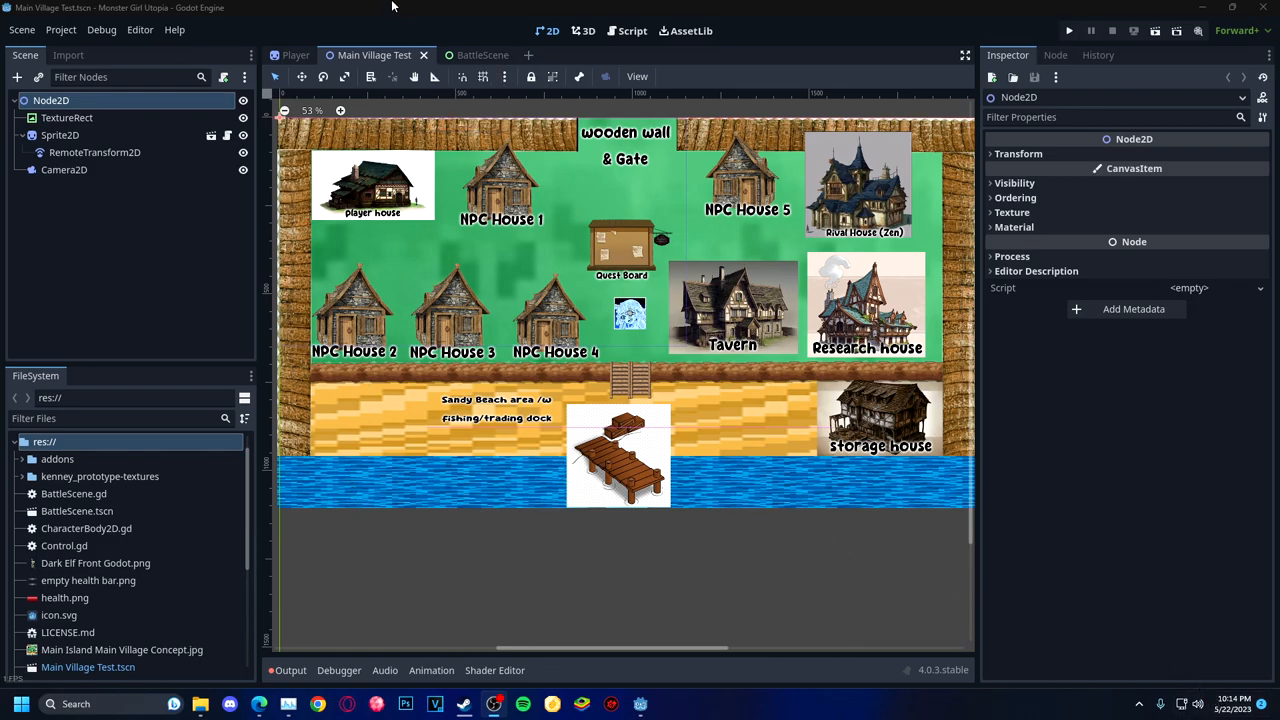
mouse_move(576, 14)
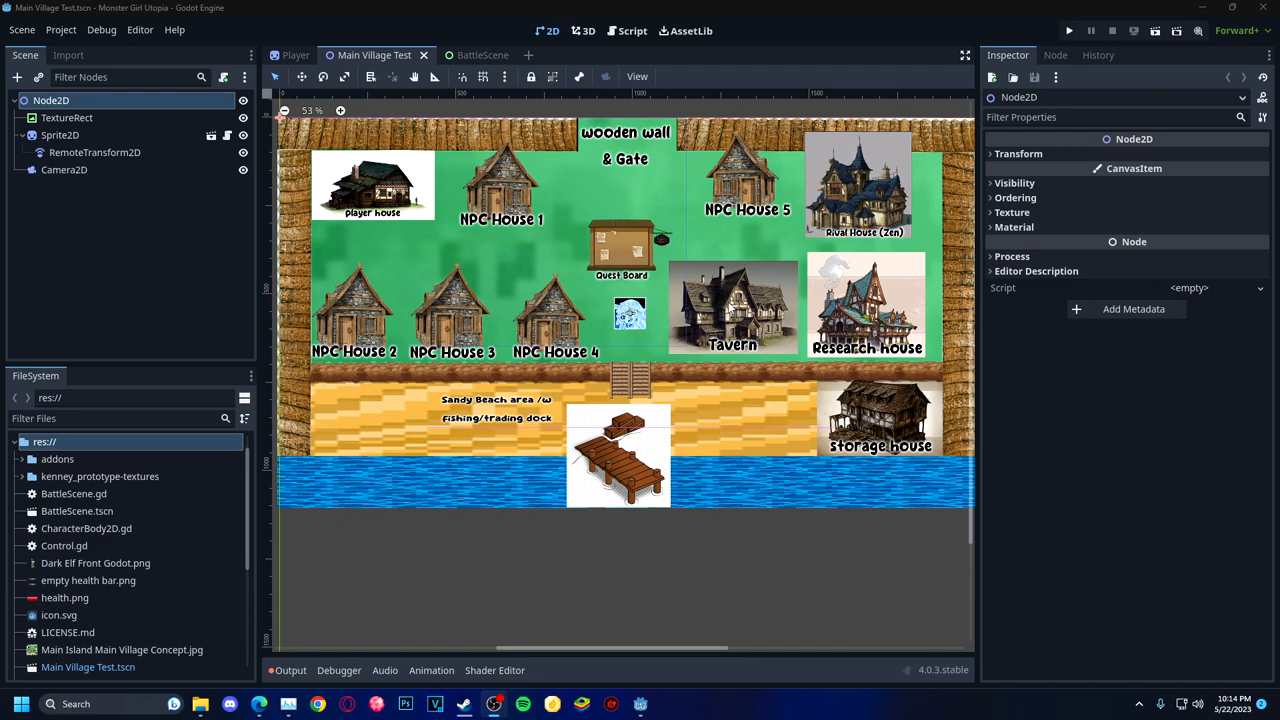
Run the Main Village Test scene so the village map plays in a debug game window
left_click(1068, 32)
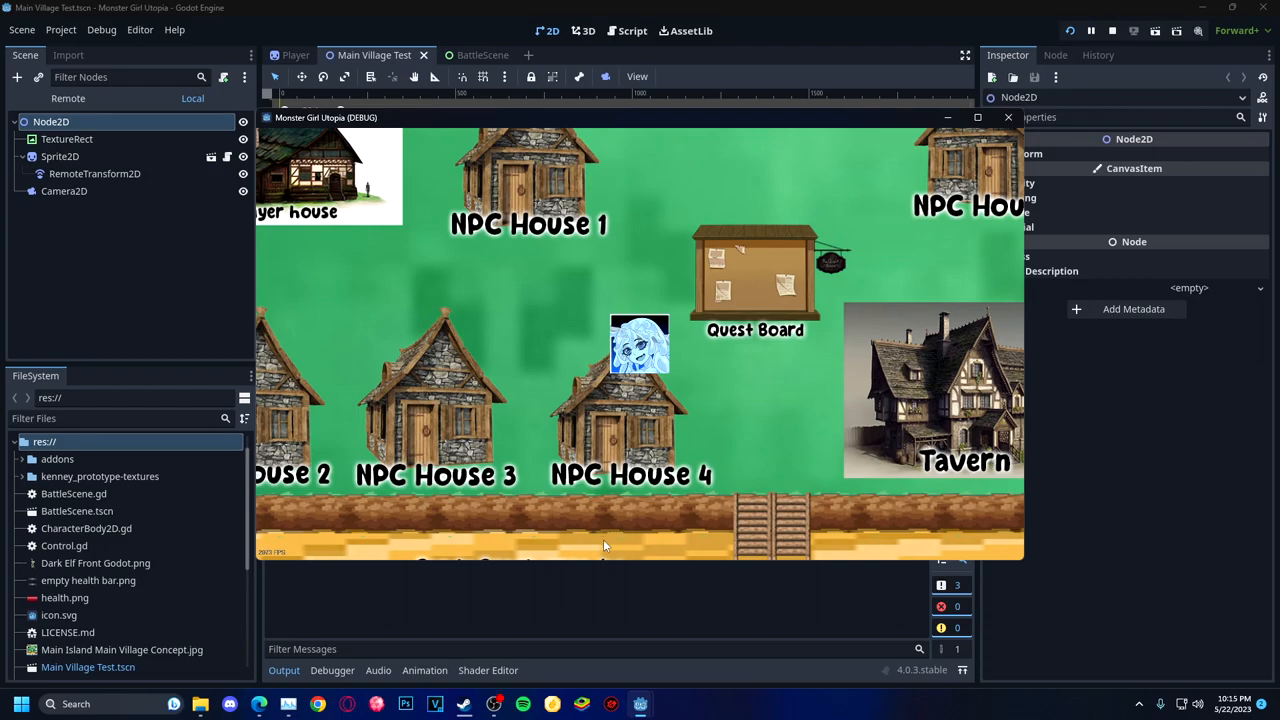
mouse_move(388, 584)
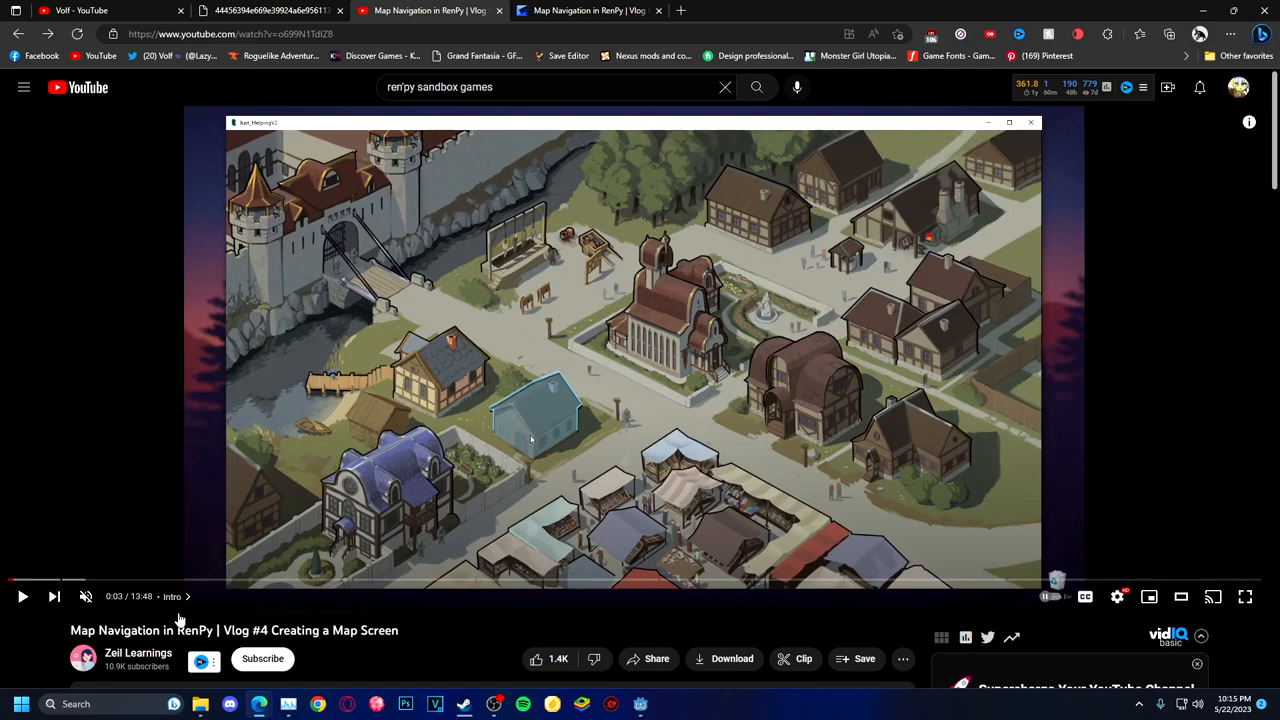
double_click(196, 630)
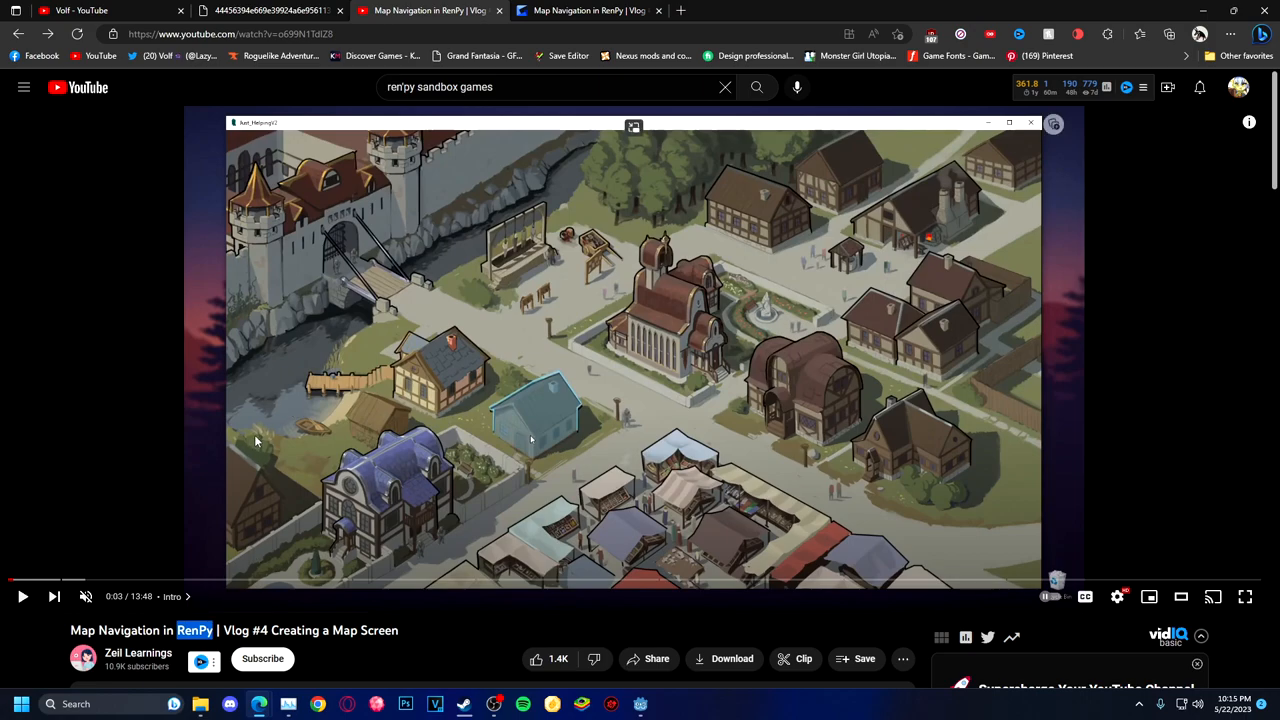
mouse_move(270, 460)
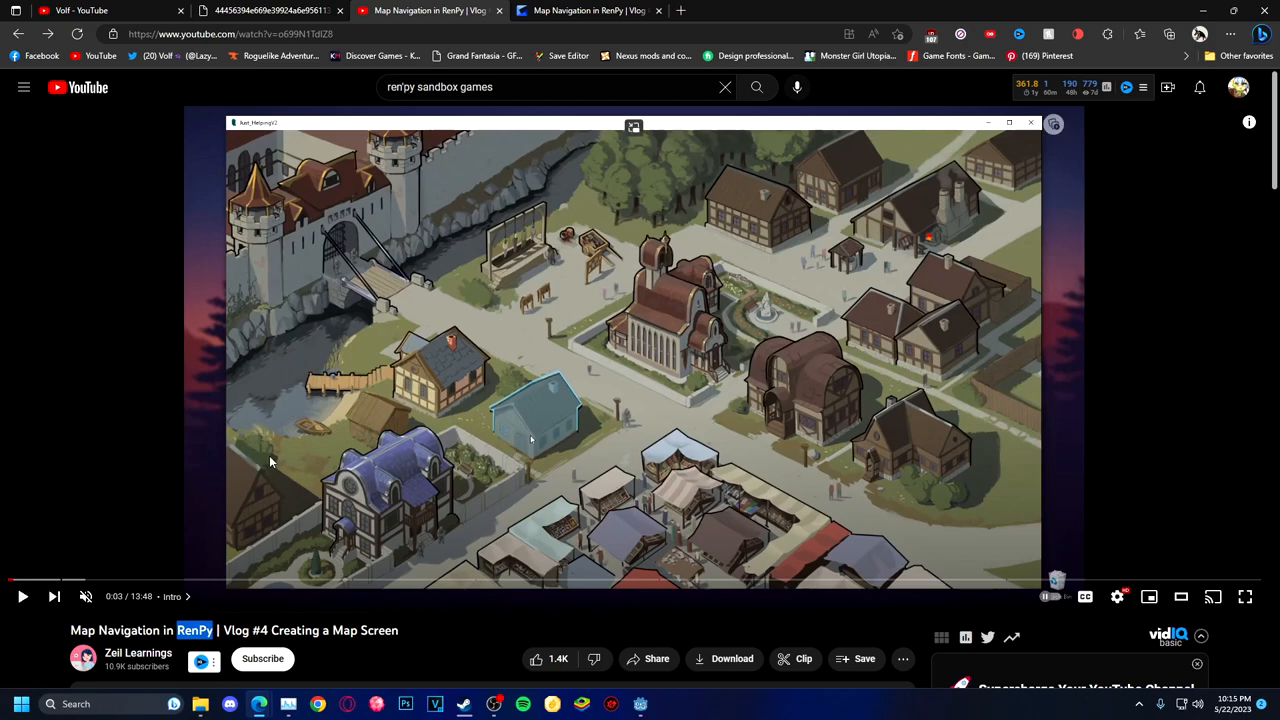
mouse_move(250, 508)
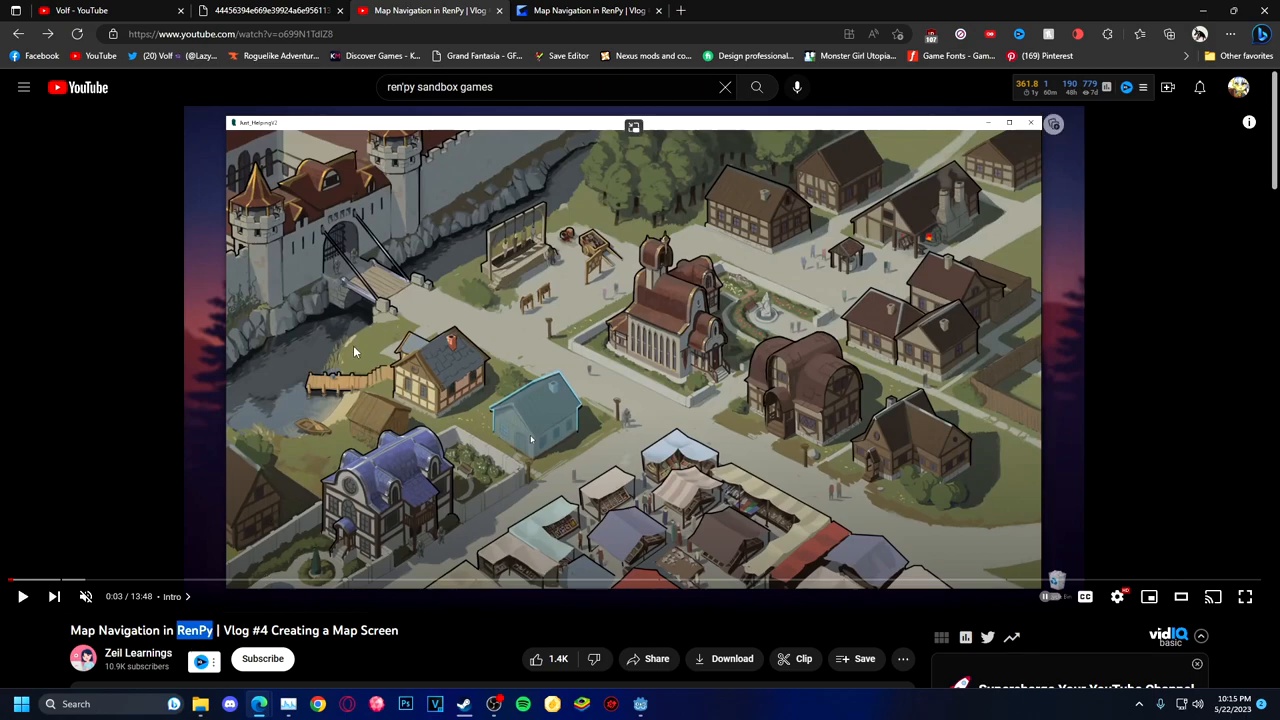
mouse_move(136, 566)
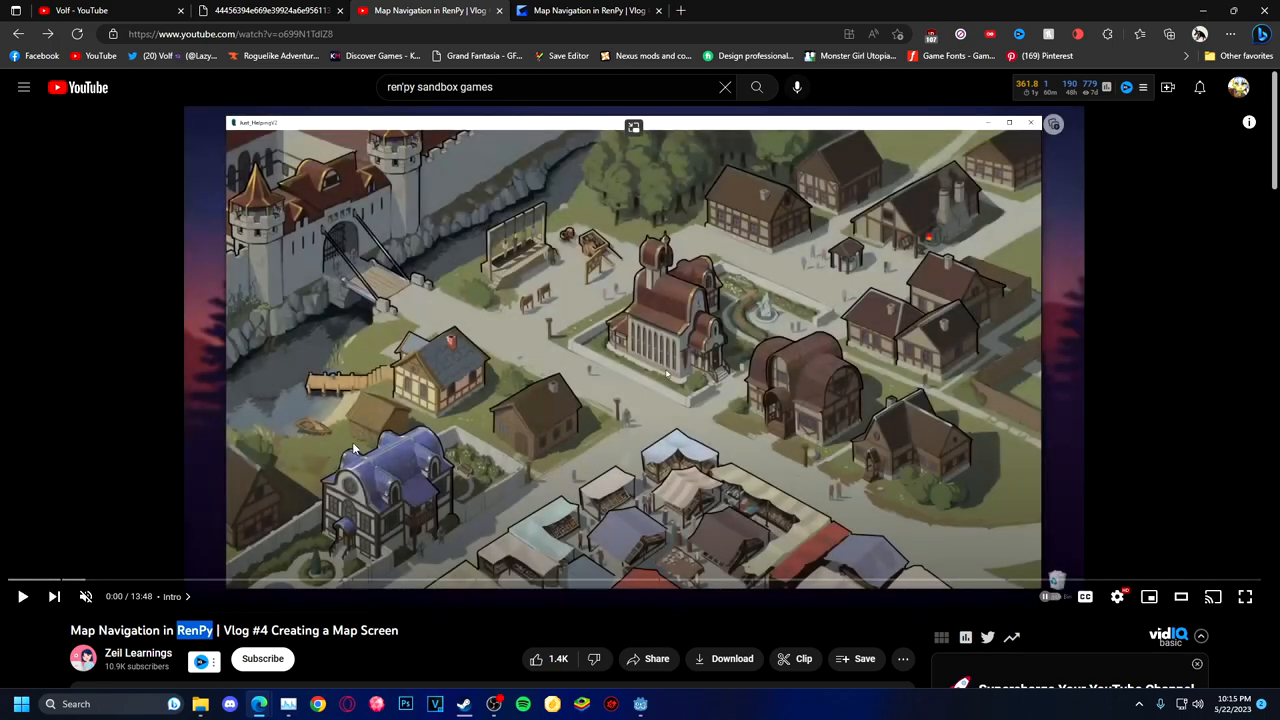
left_click(22, 596)
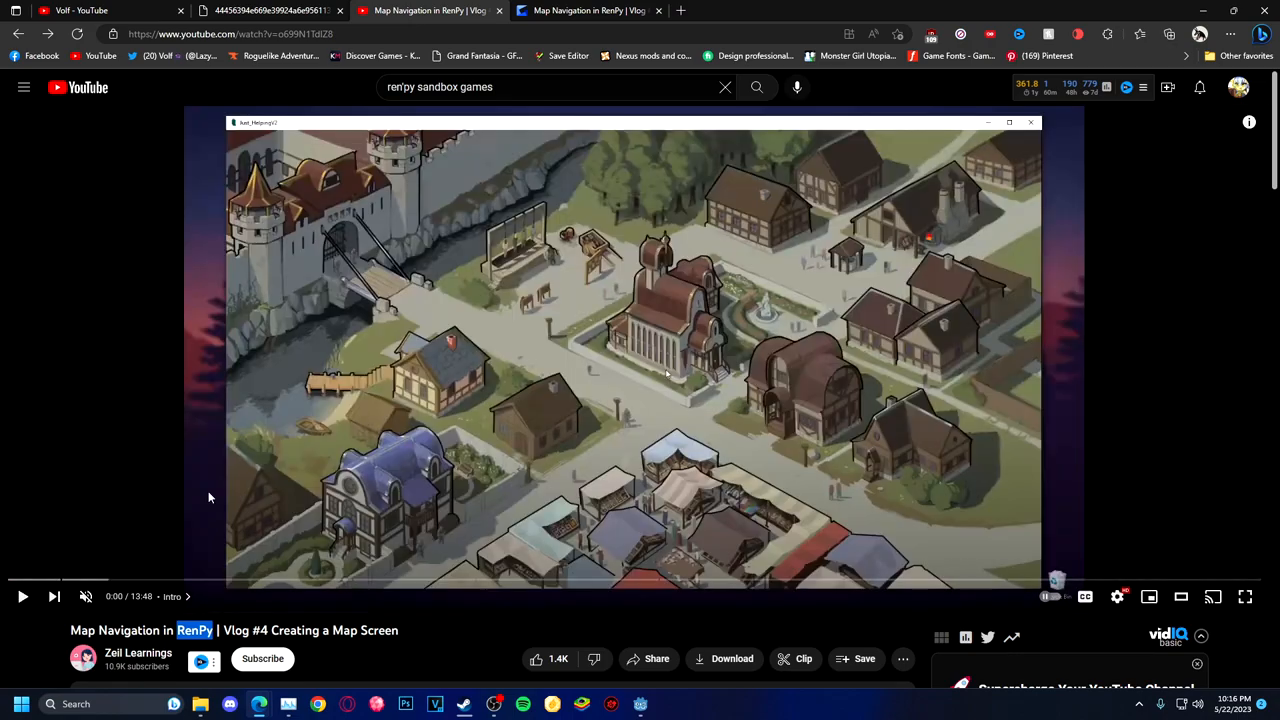
left_click(80, 10)
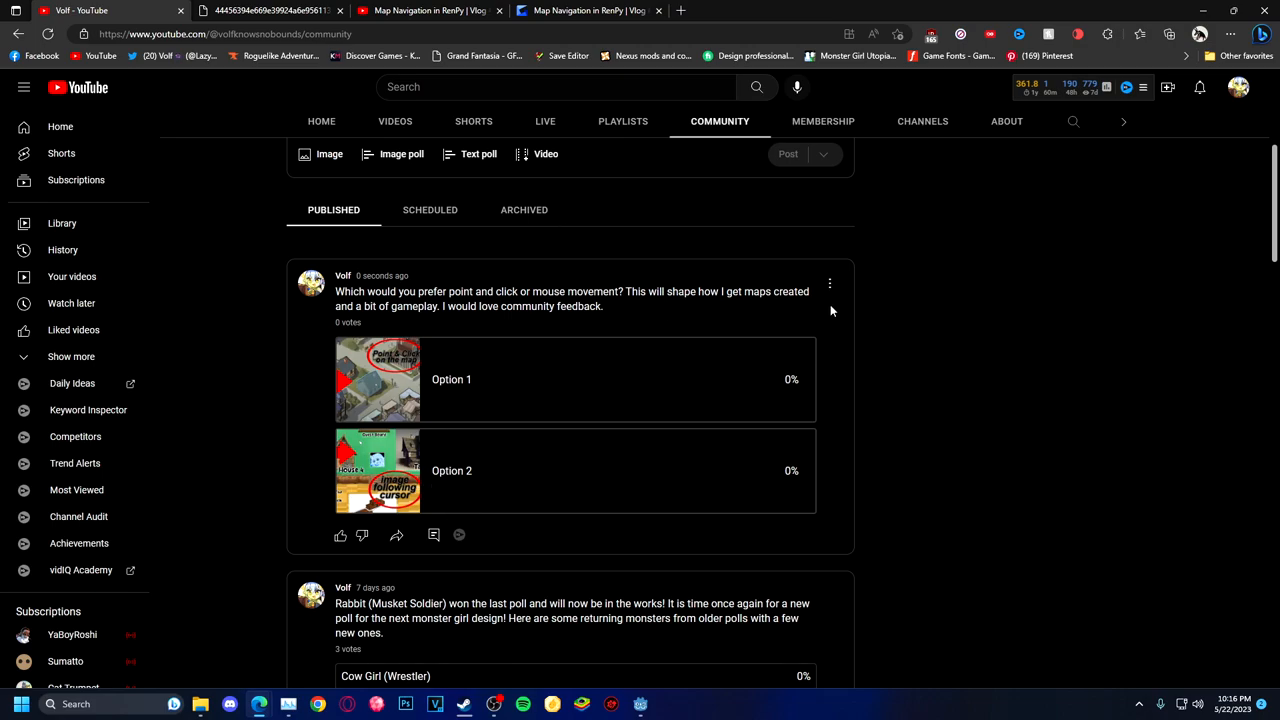
mouse_move(632, 314)
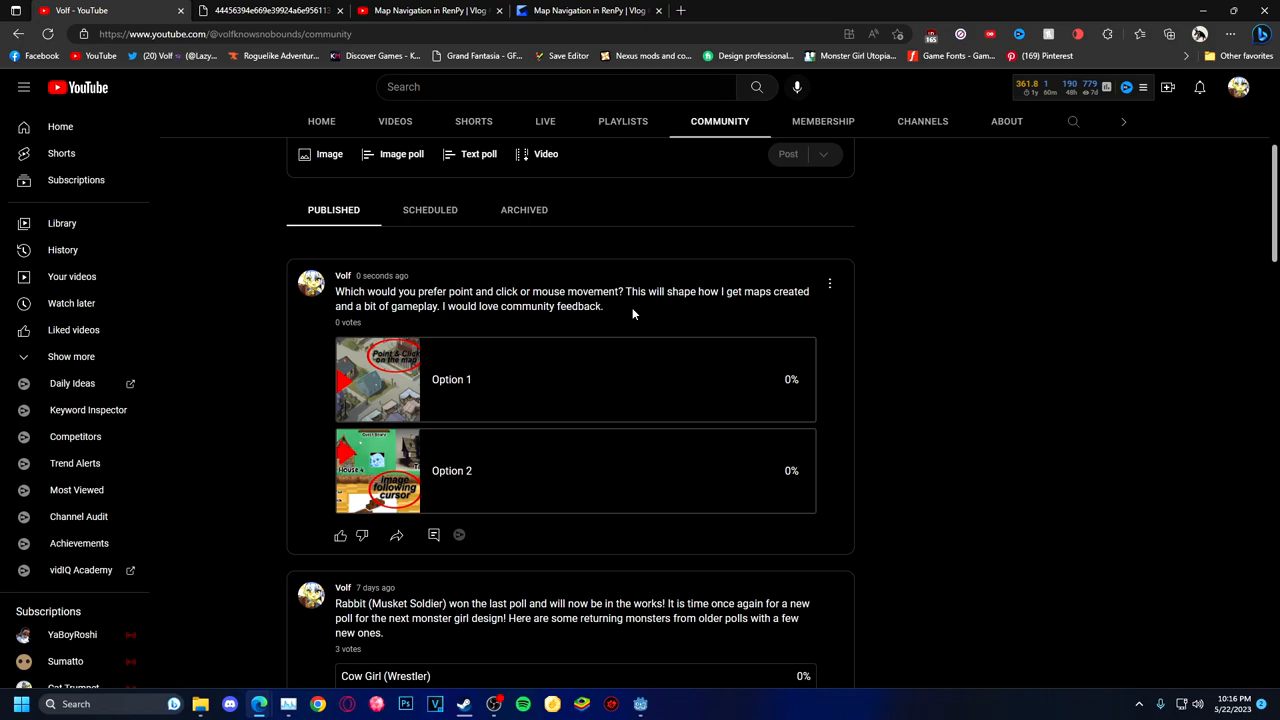
mouse_move(304, 458)
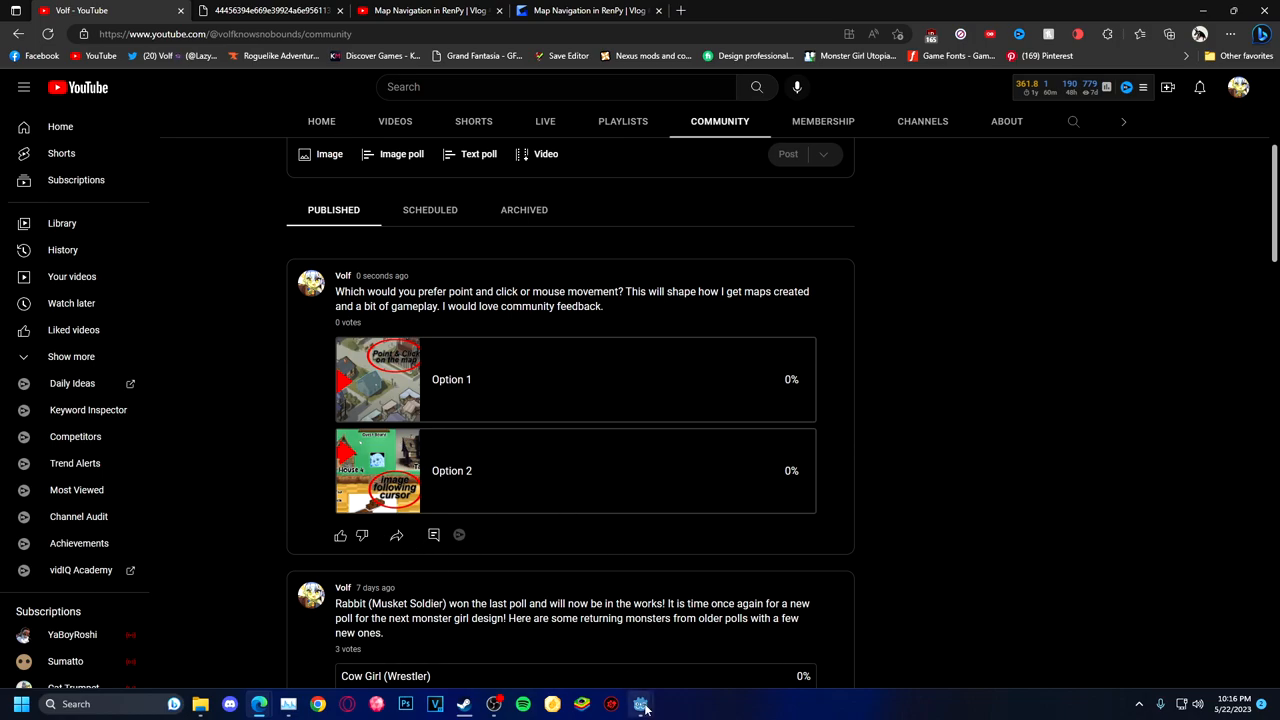
Return from the YouTube Community poll to the Godot project showing Main Village Test
left_click(640, 704)
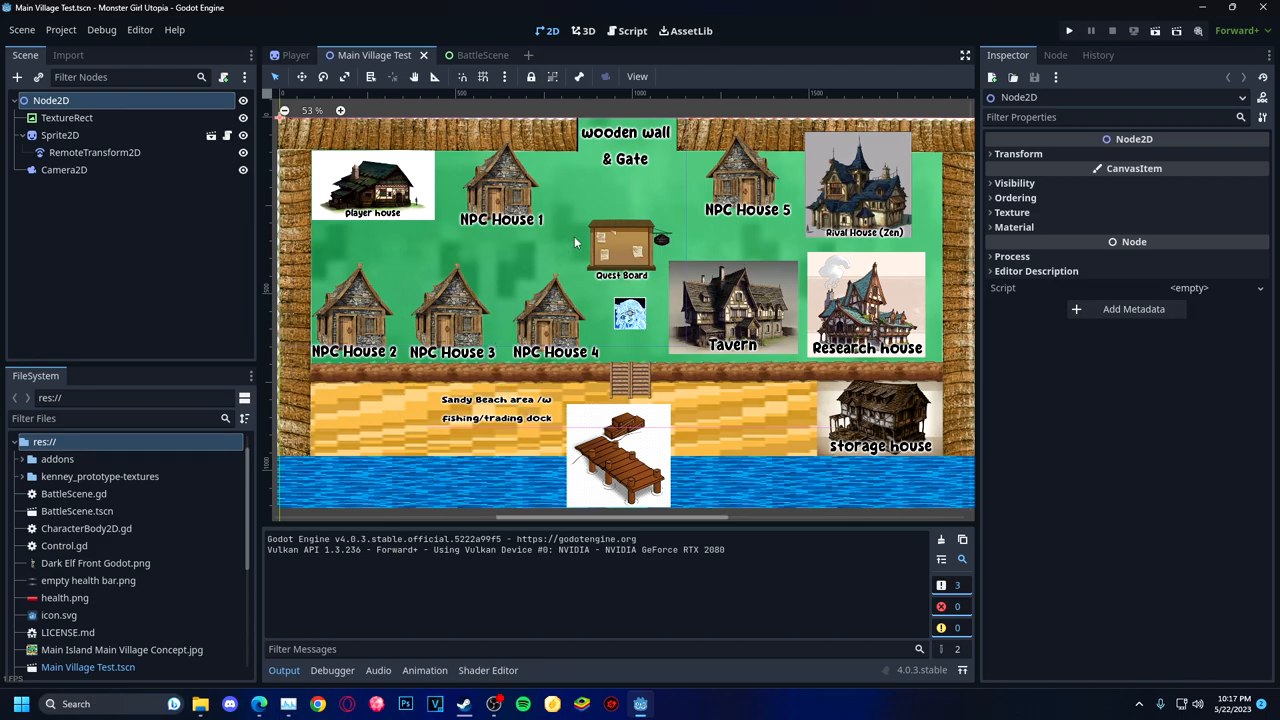
mouse_move(578, 240)
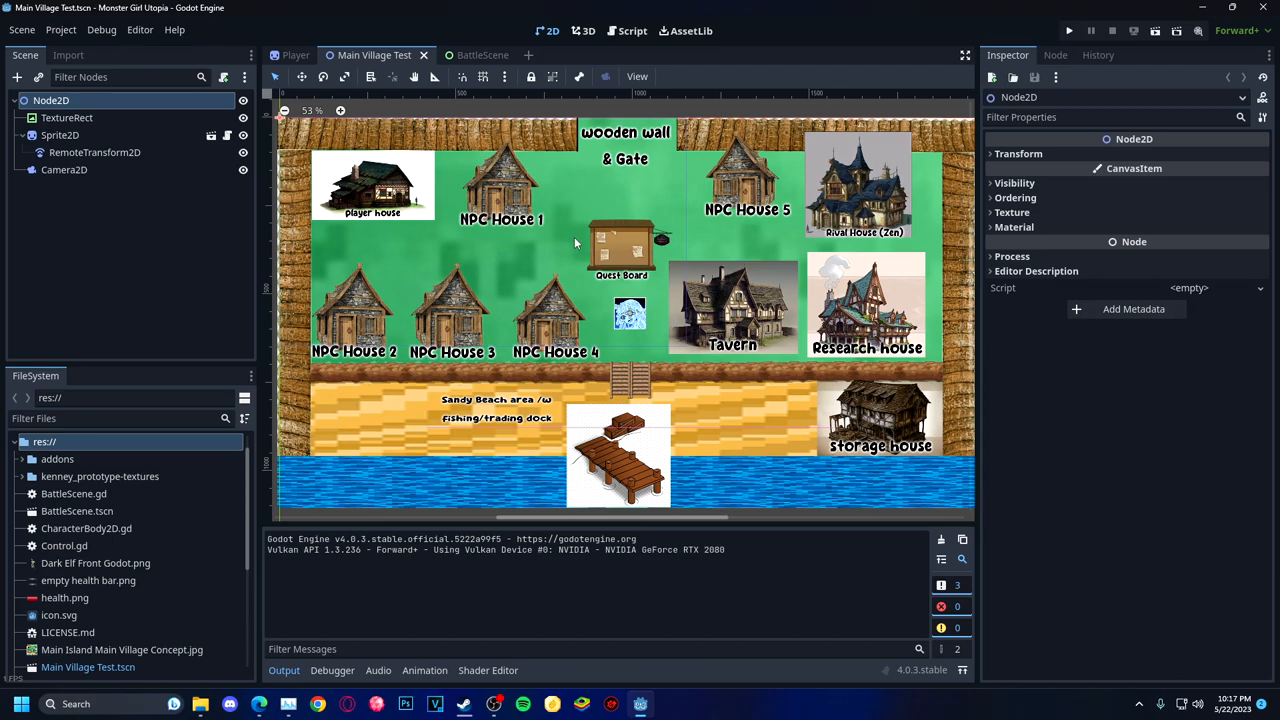
mouse_move(536, 290)
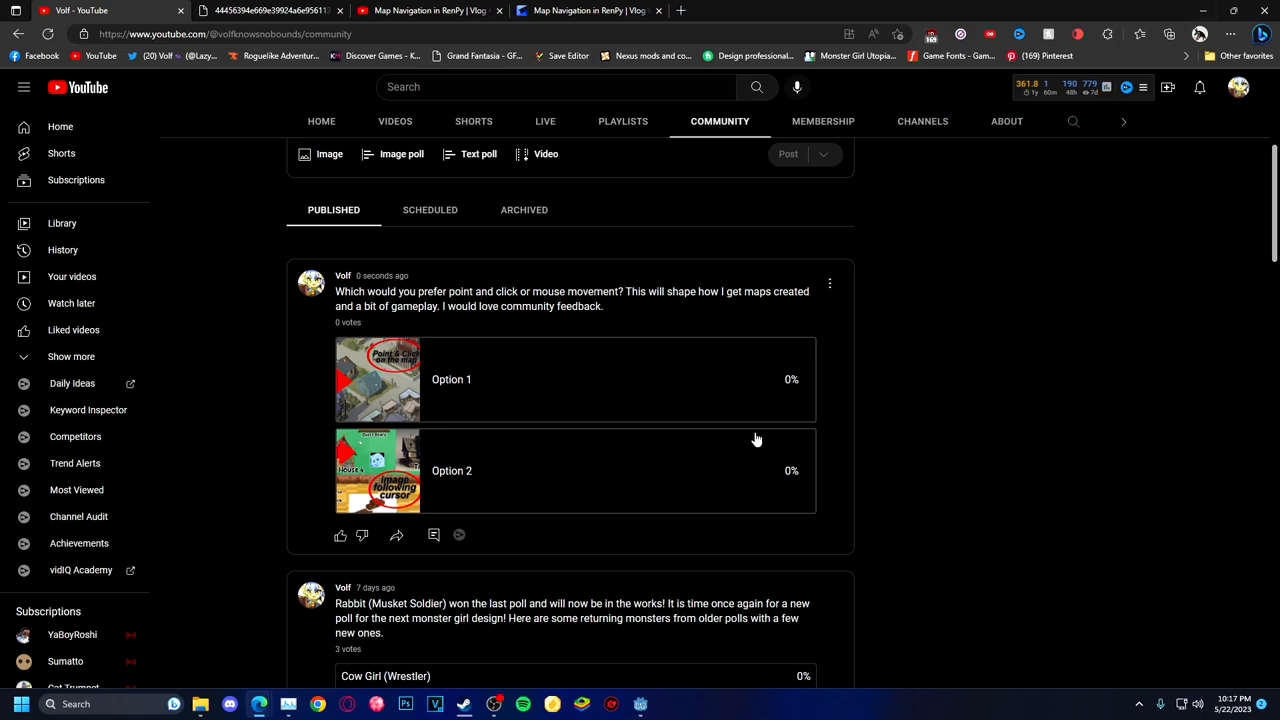
mouse_move(782, 248)
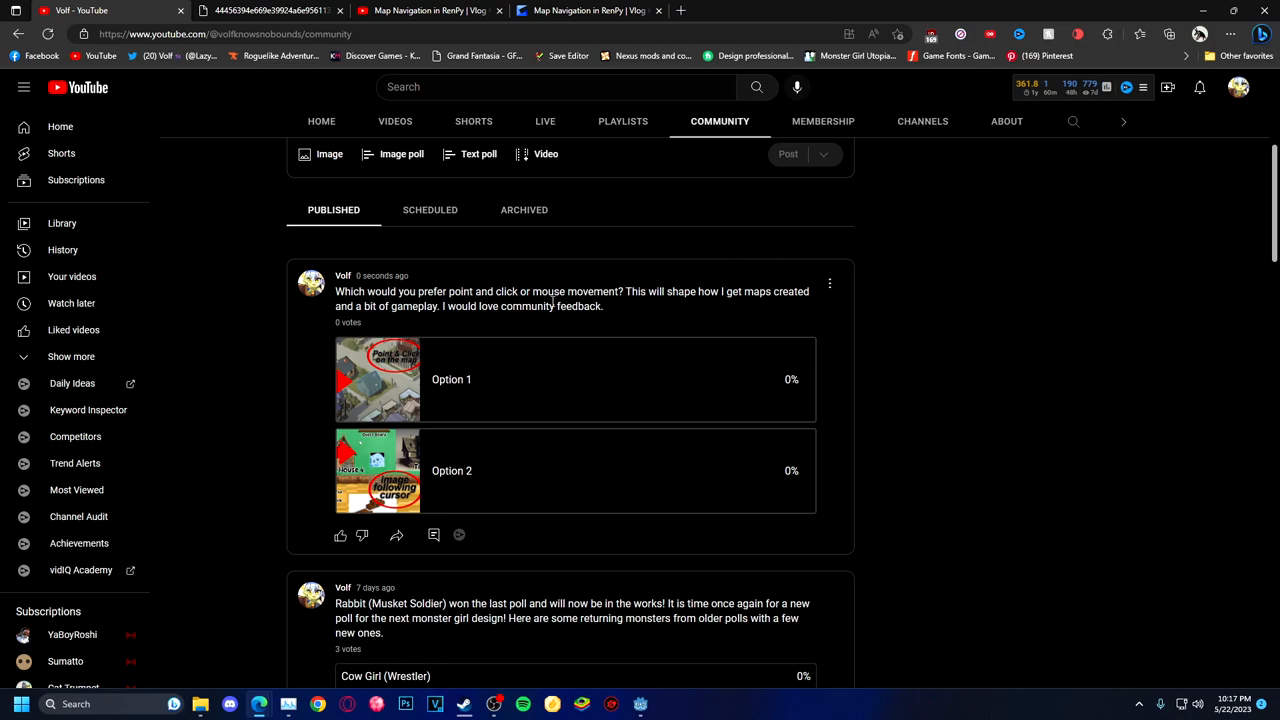
mouse_move(348, 414)
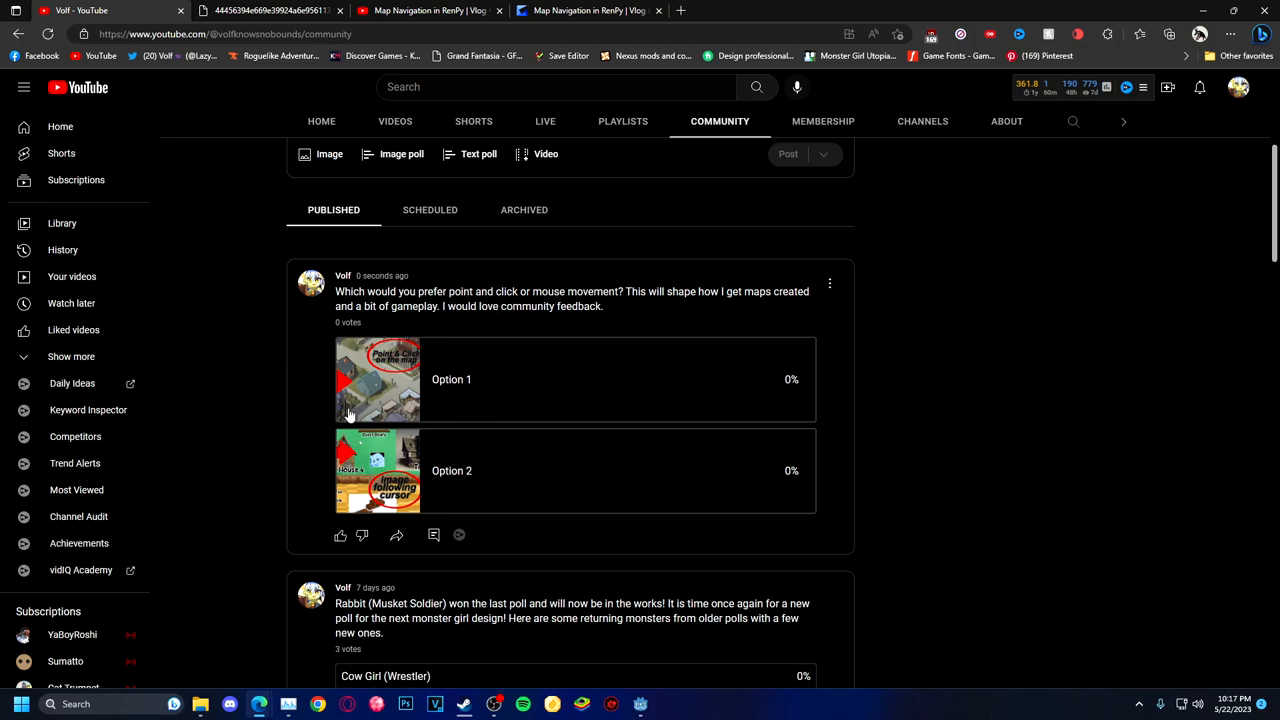
mouse_move(420, 478)
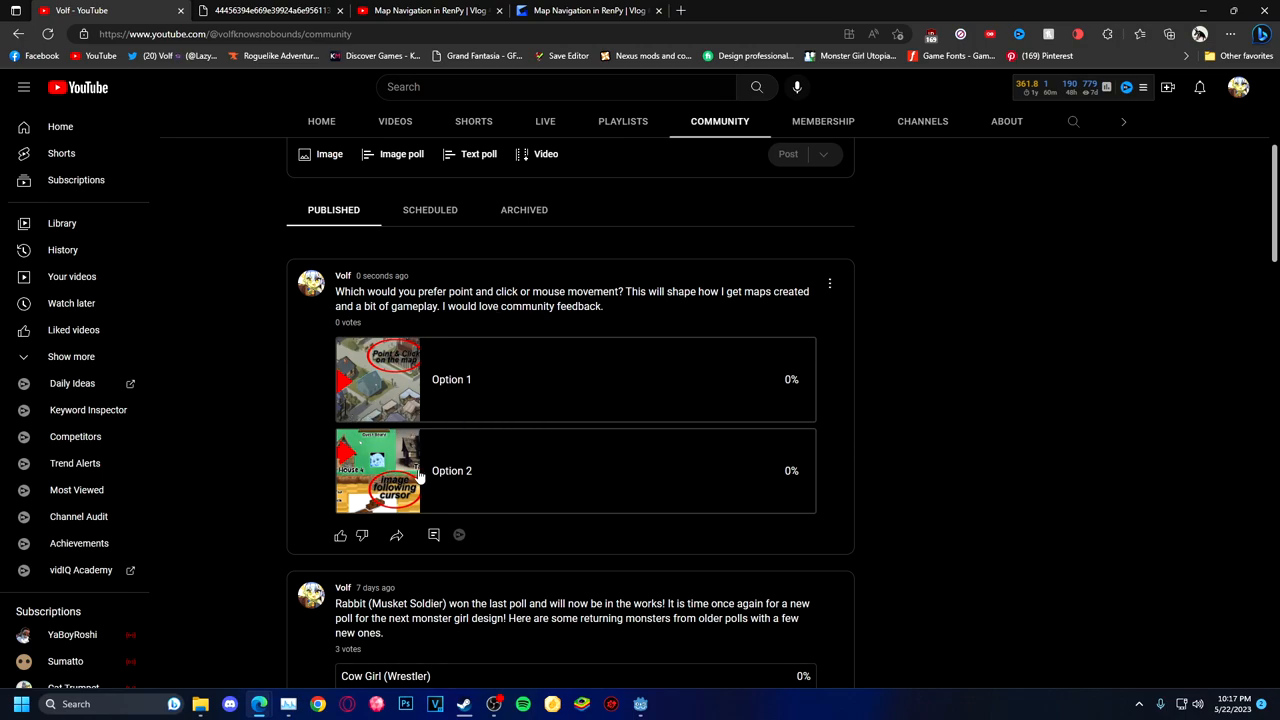
mouse_move(242, 408)
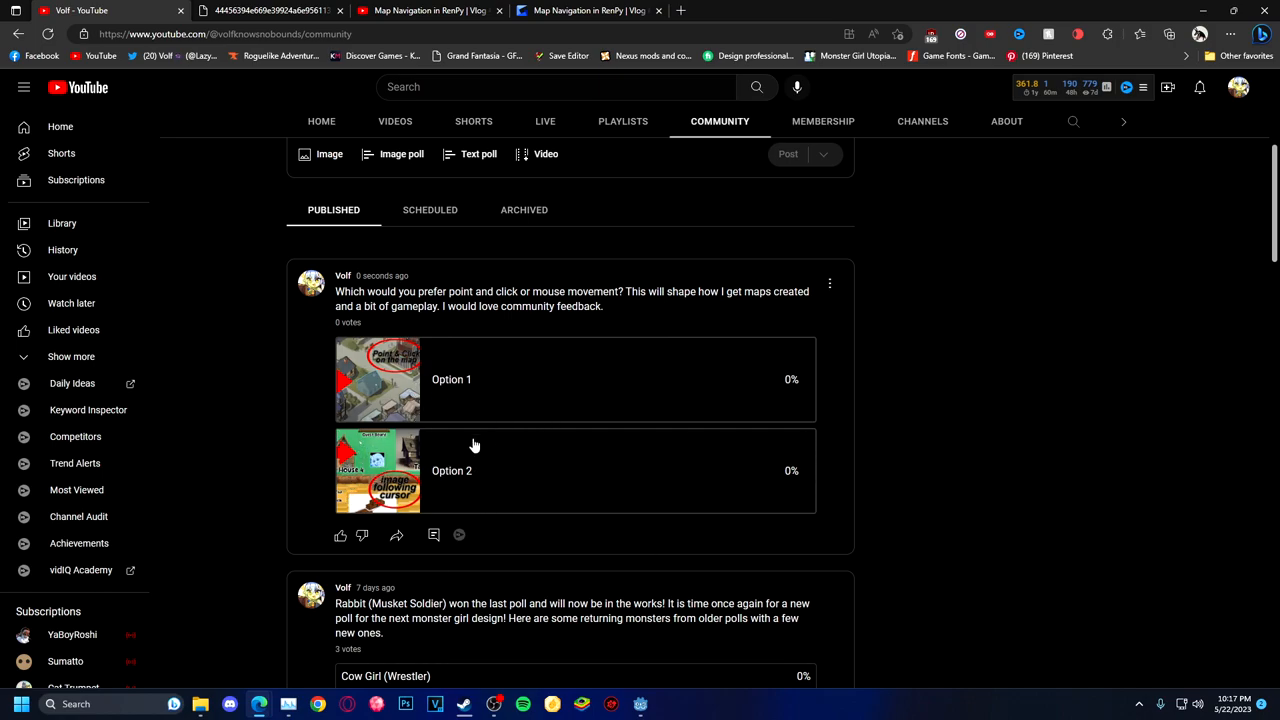
mouse_move(376, 508)
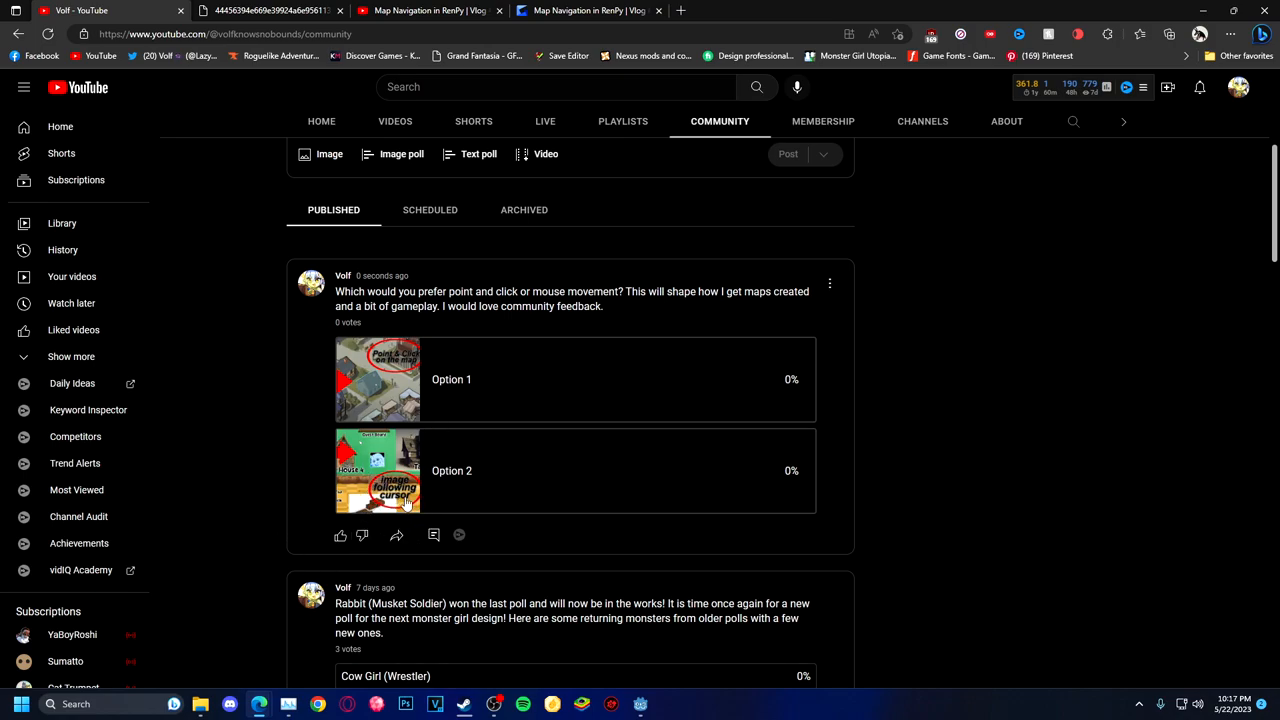
mouse_move(372, 346)
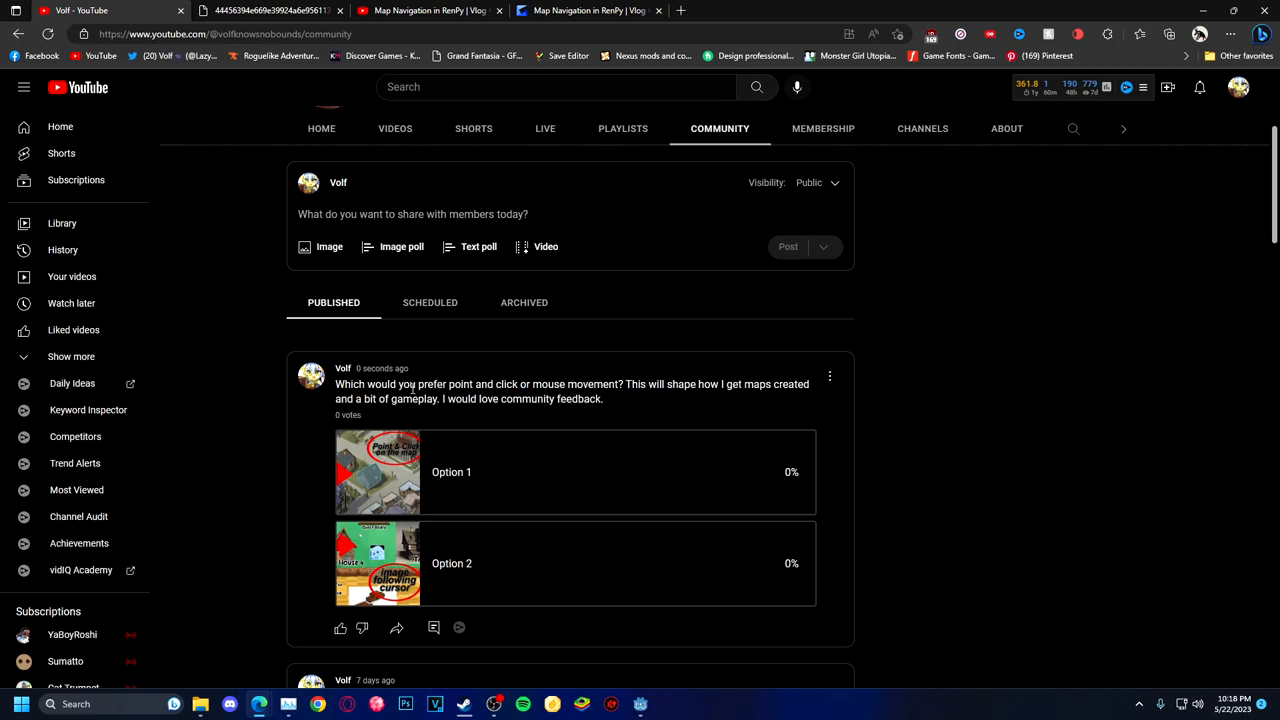
mouse_move(480, 484)
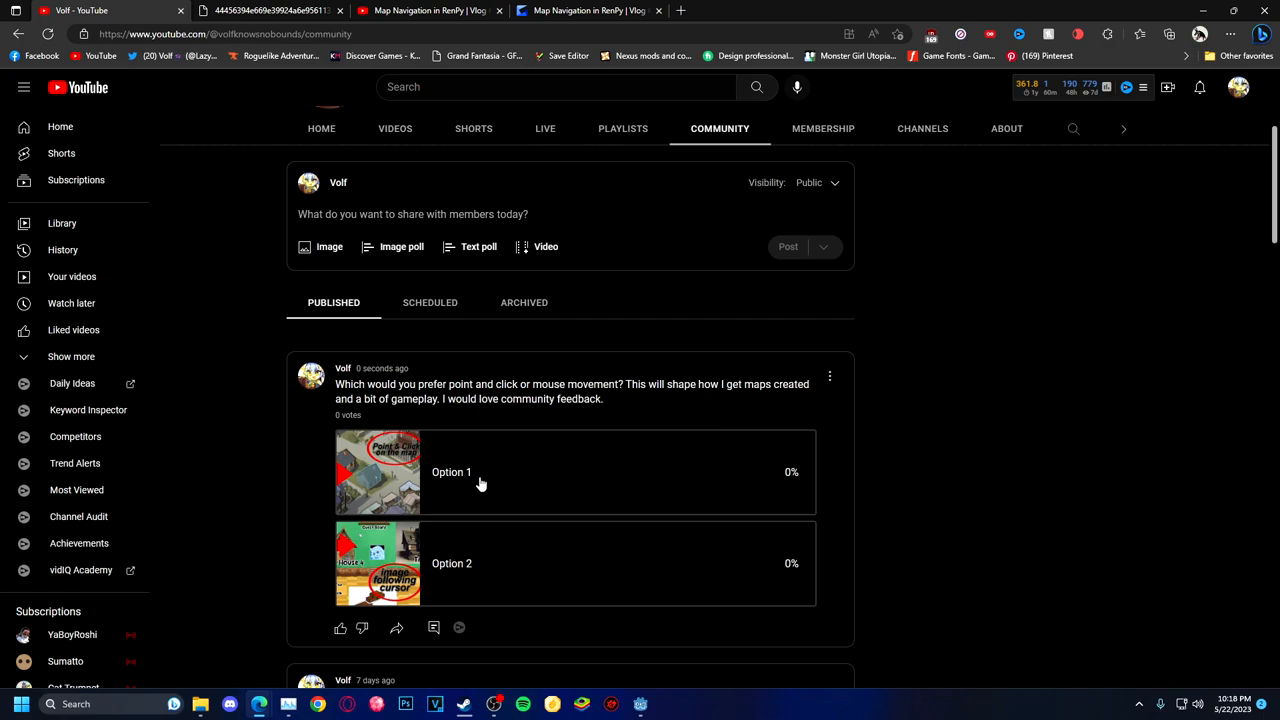
scroll("down", 3)
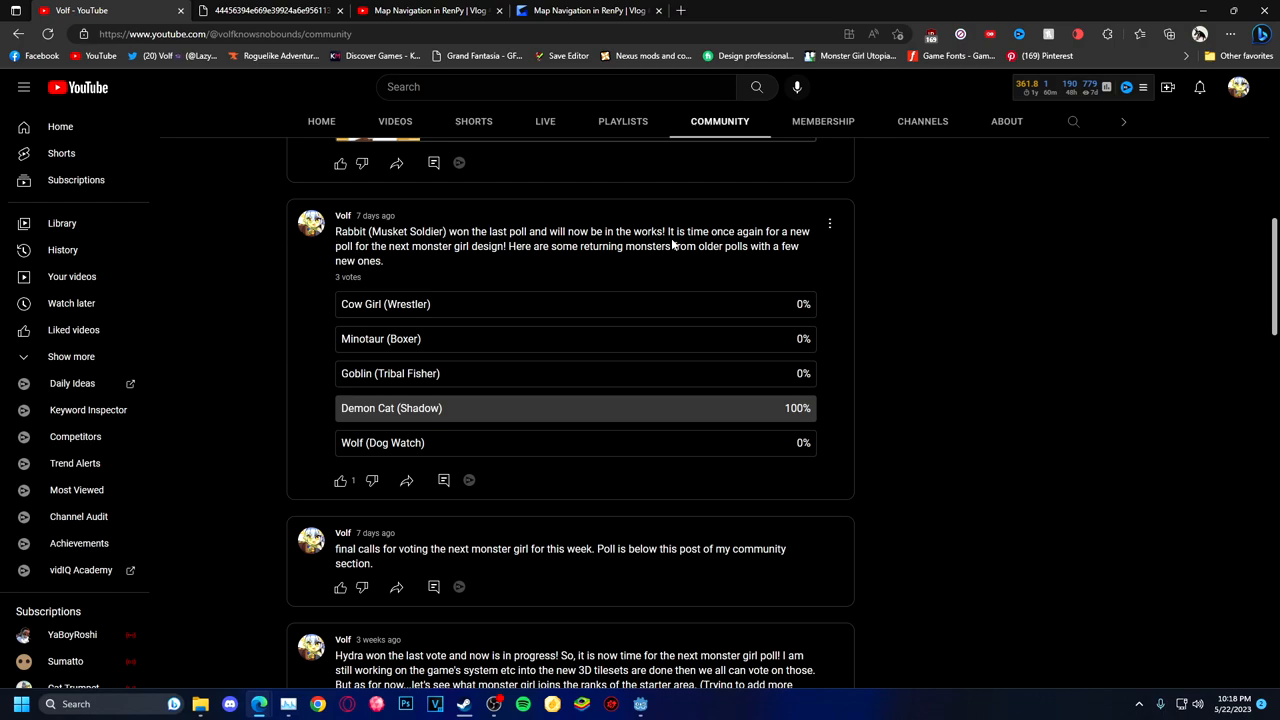
mouse_move(276, 336)
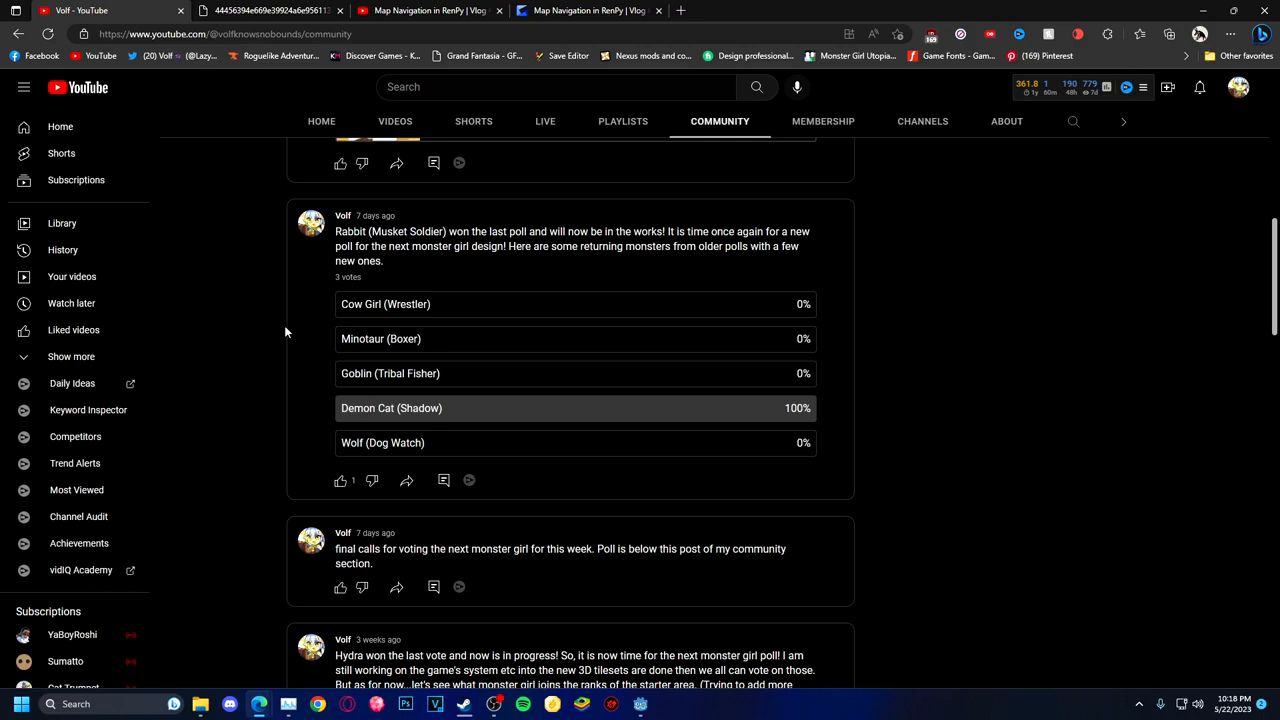
mouse_move(284, 328)
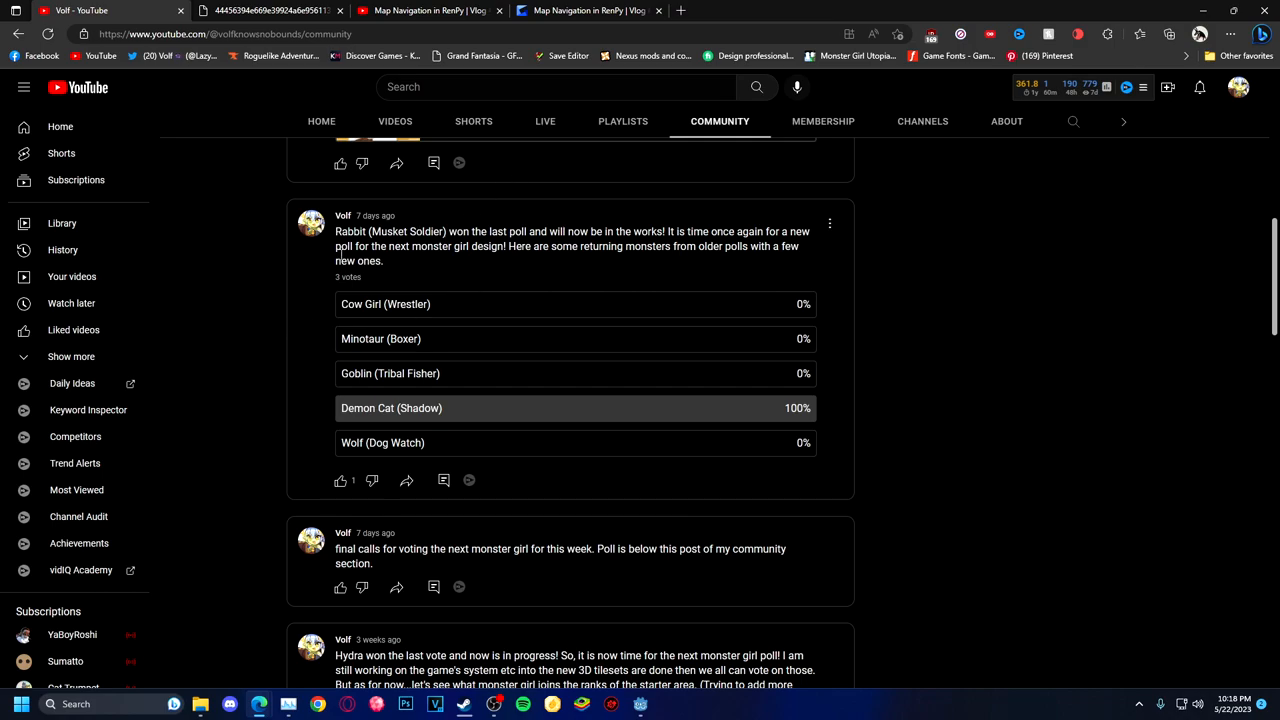
mouse_move(892, 352)
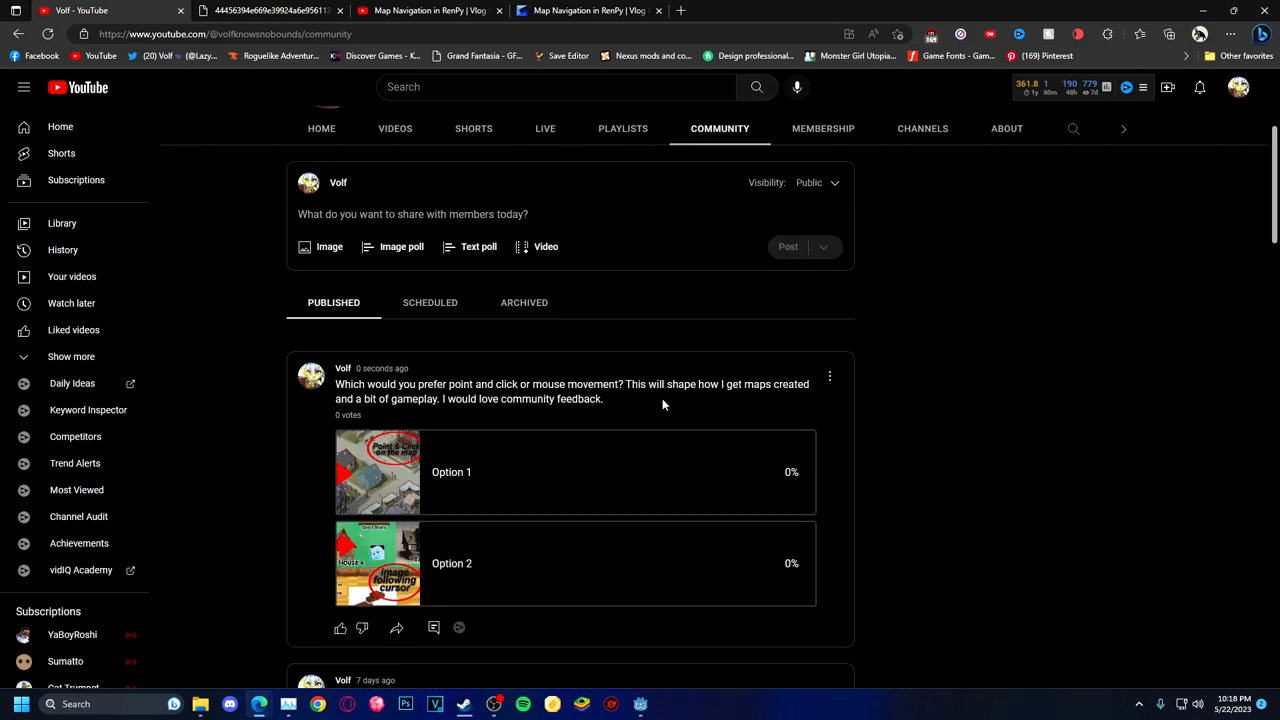
mouse_move(950, 450)
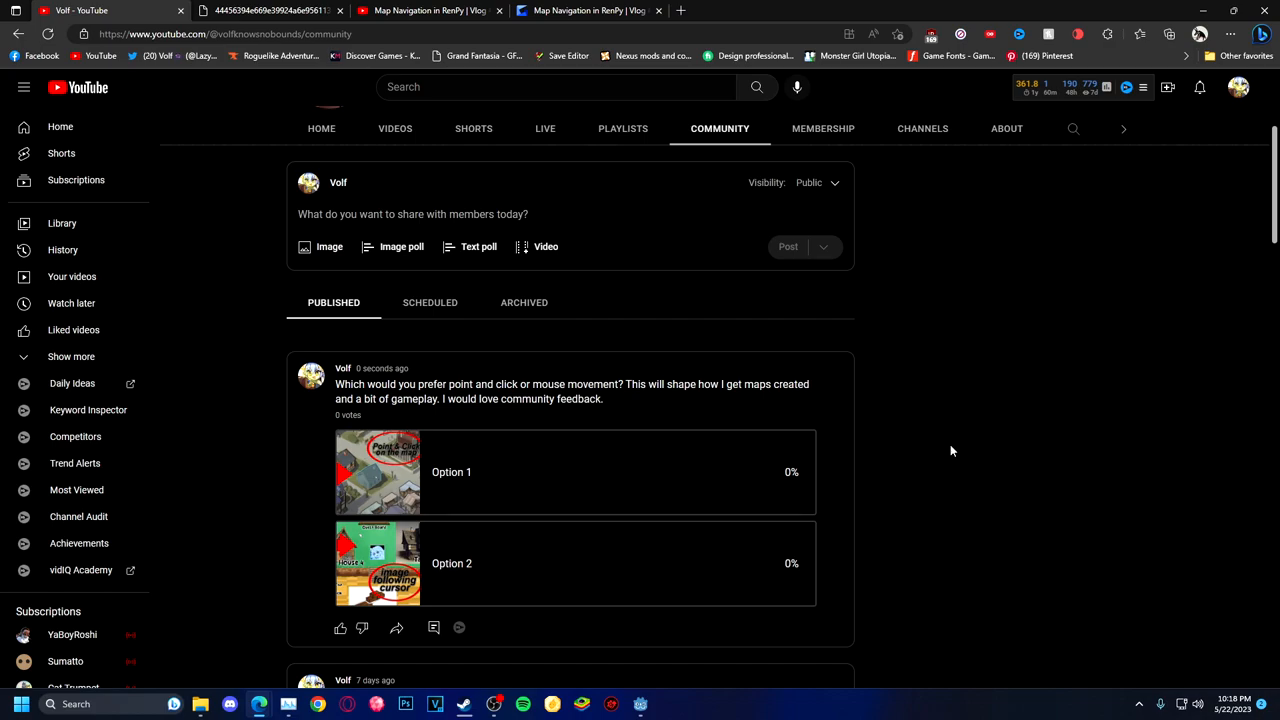